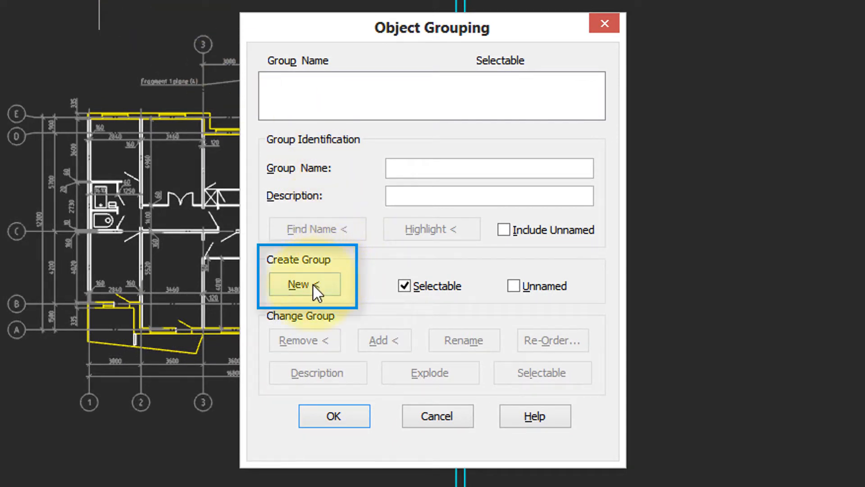
# - Name the new group 'border' and start picking its objects with New <
pyautogui.click(303, 285)
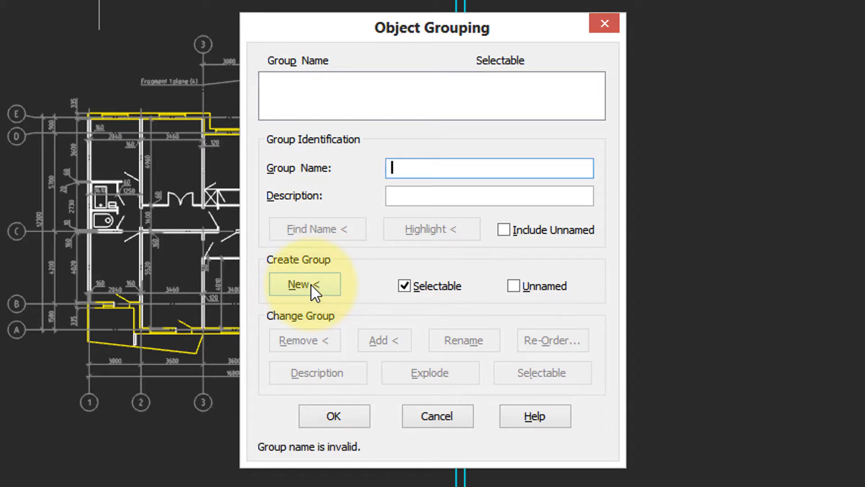
pyautogui.click(303, 285)
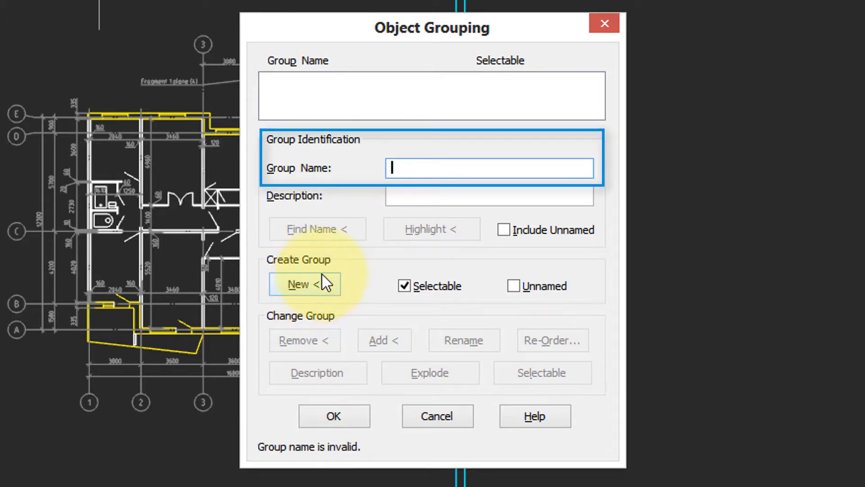
pyautogui.write('b')
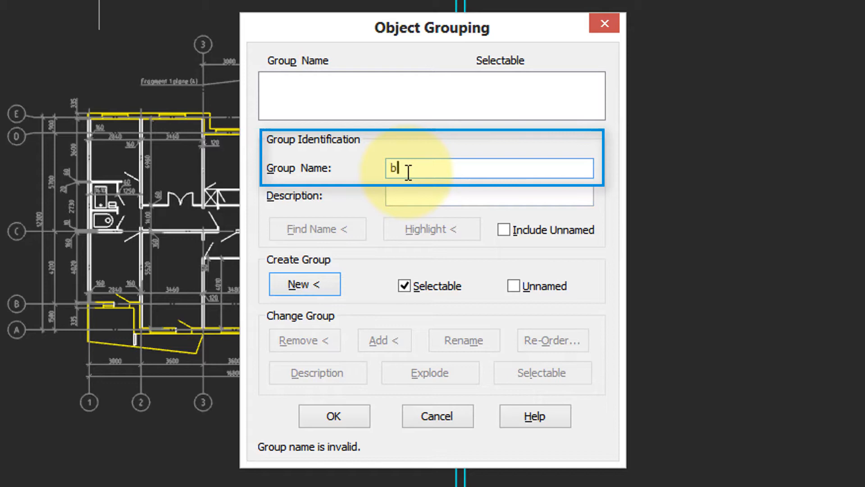
pyautogui.write('order')
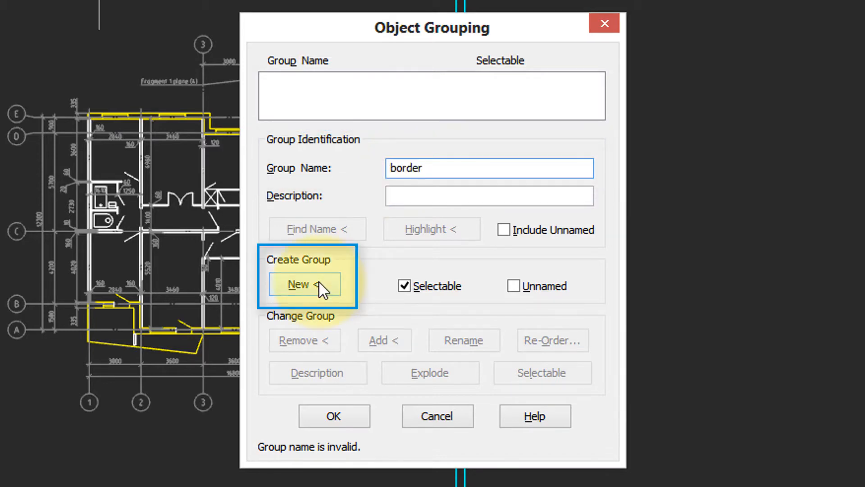
pyautogui.click(298, 285)
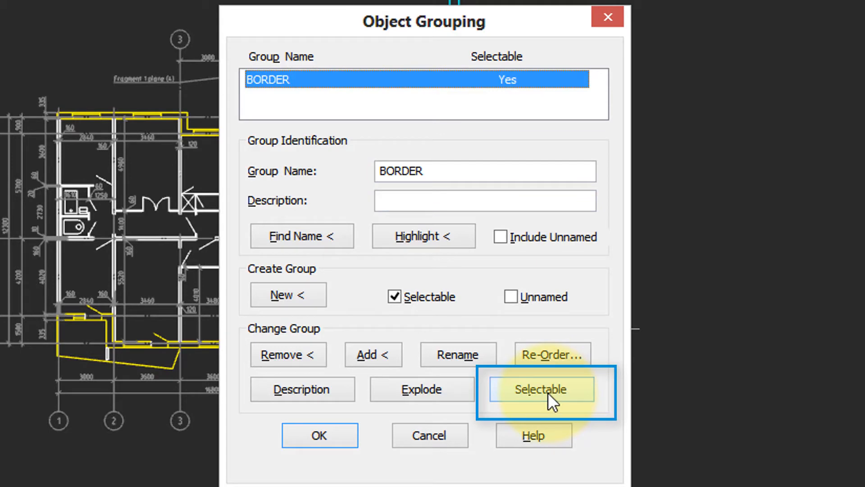
# - Toggle the BORDER group to not selectable
pyautogui.click(542, 389)
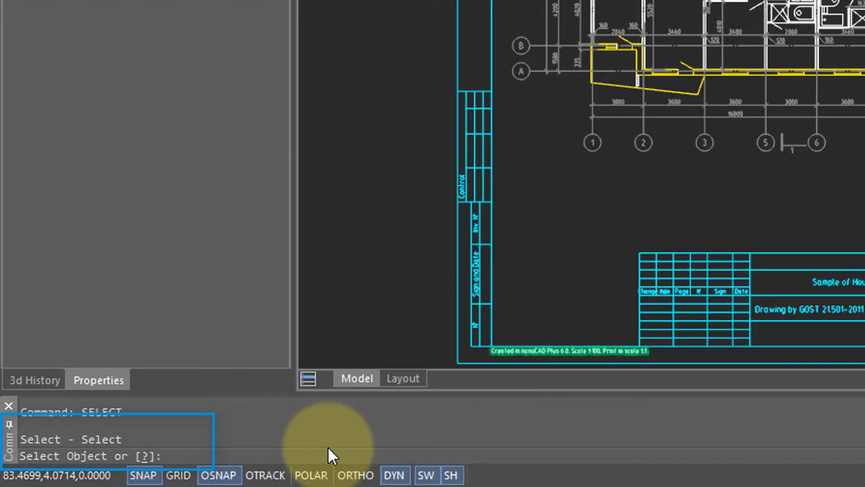
# - Within SELECT, choose the group option and enter the name 'border'
pyautogui.write('g')
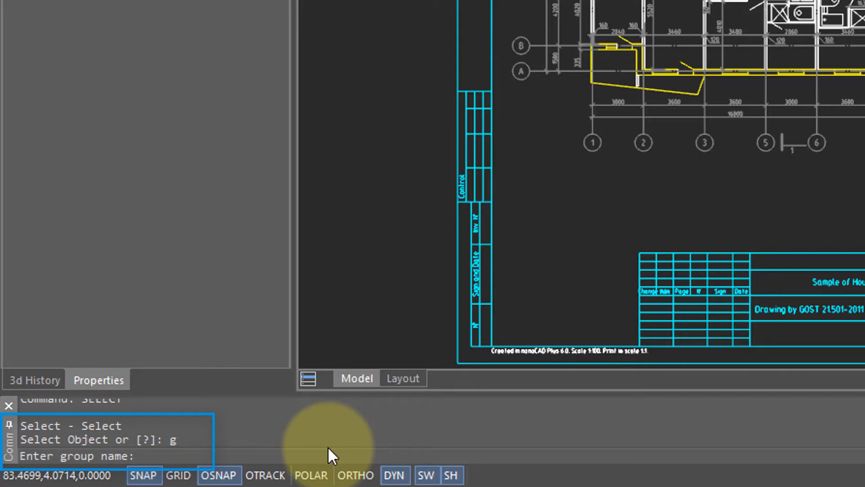
pyautogui.write('border')
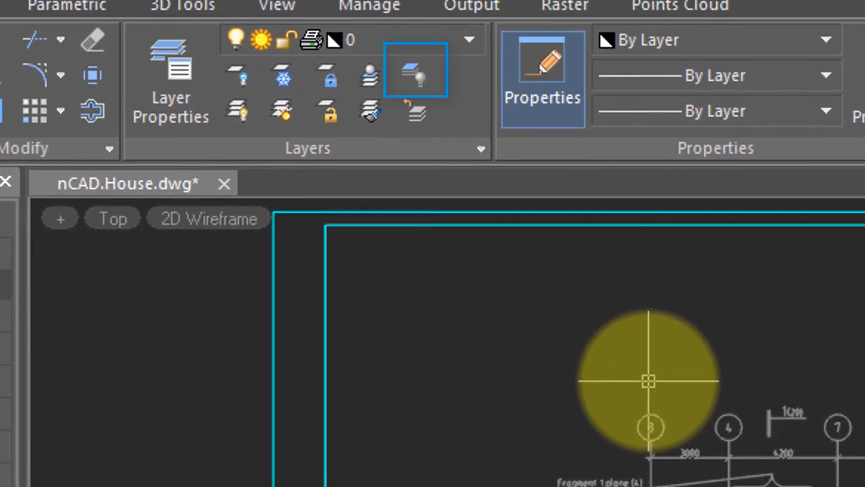
pyautogui.moveTo(419, 85)
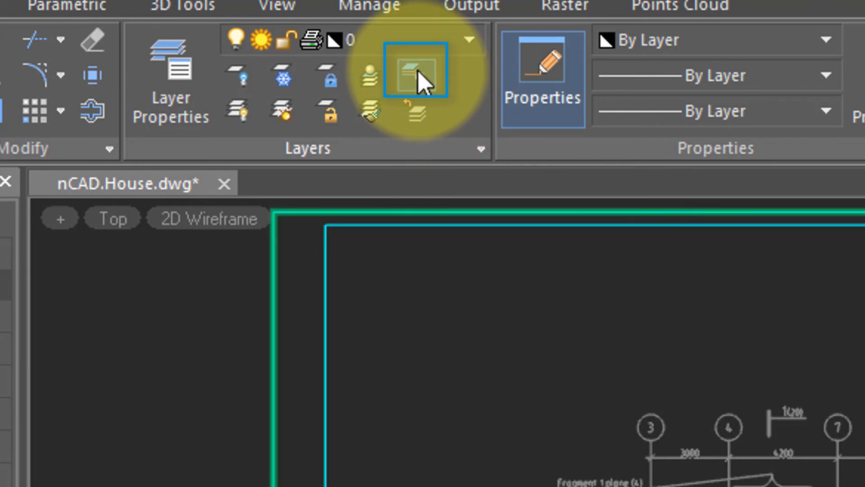
# - Isolate the dimensions' layer using the Layer Isolate tool
pyautogui.click(414, 70)
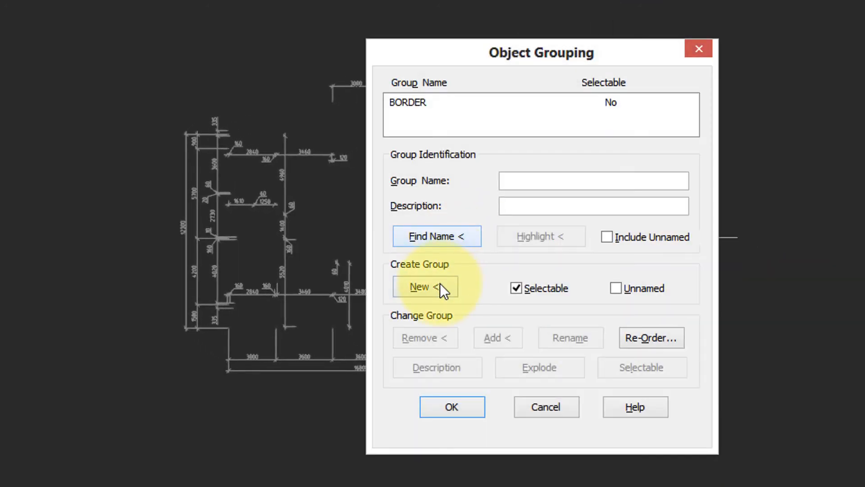
# - Enter 'Dim' as the new group's name in Object Grouping
pyautogui.write('Dim')
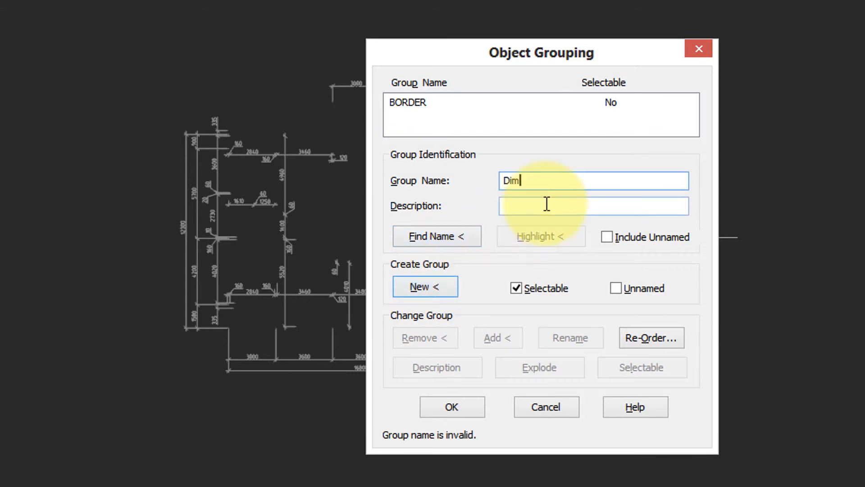